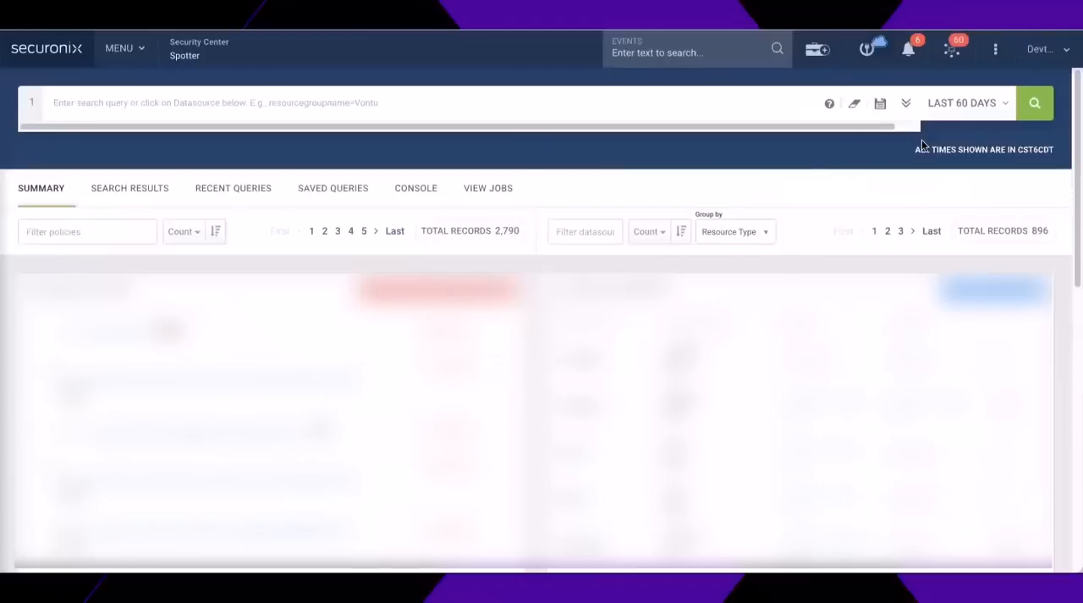
# Start a Spotter query reading 'ipaddress = 20.4' in the search box
pyautogui.click(231, 102)
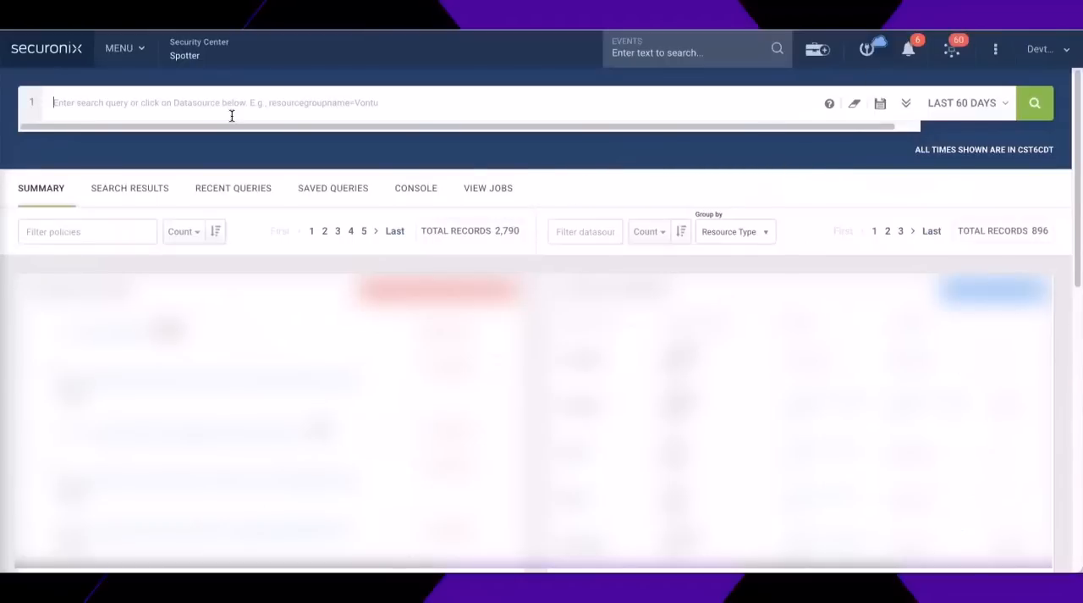
pyautogui.write('ipaddress')
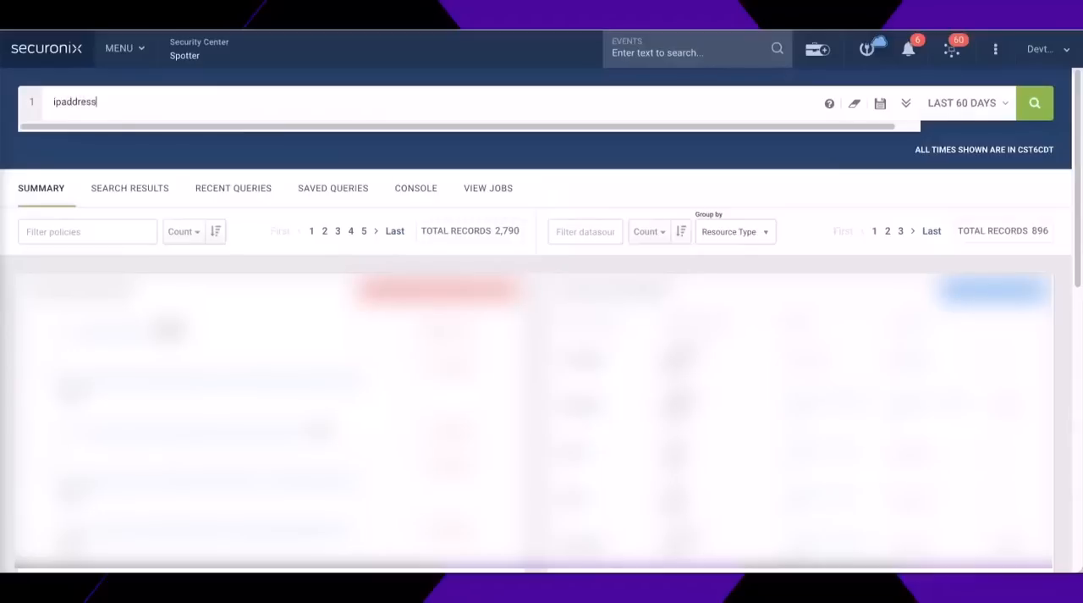
pyautogui.write('= 20.4.5.10')
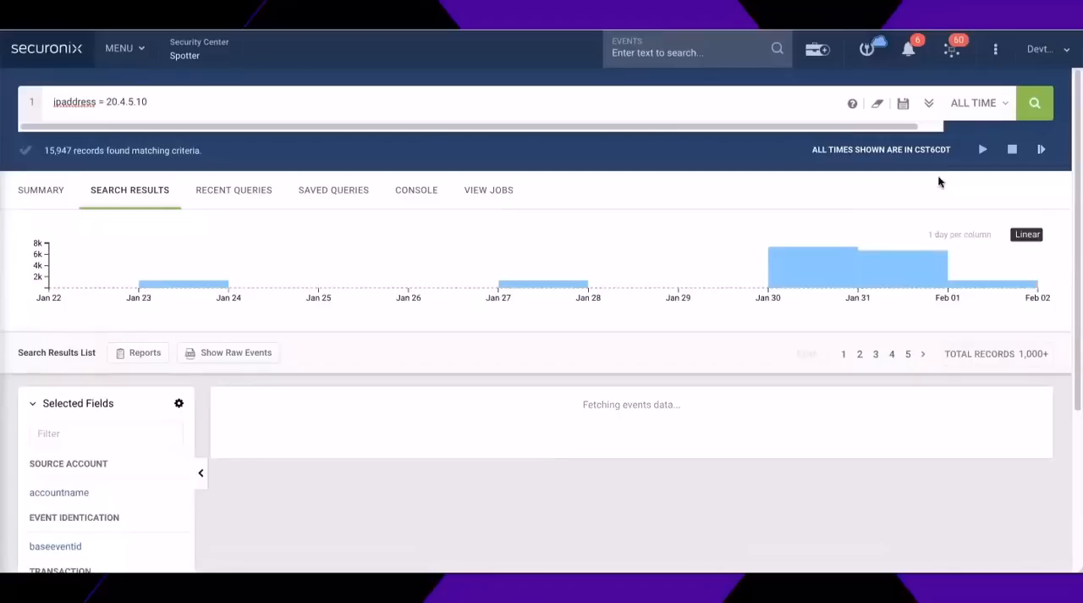
pyautogui.moveTo(552, 263)
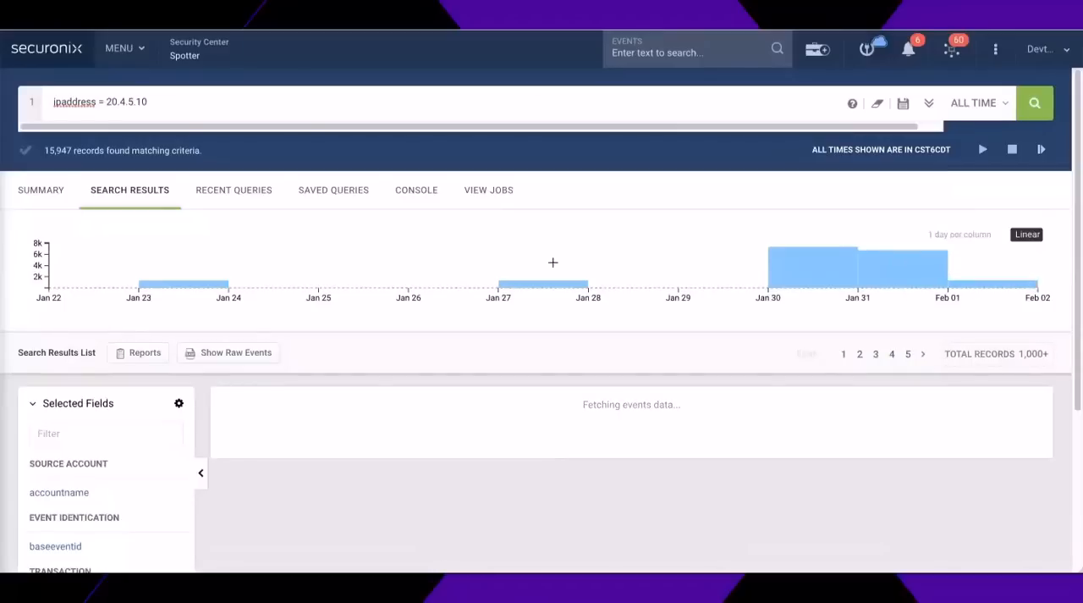
pyautogui.moveTo(197, 257)
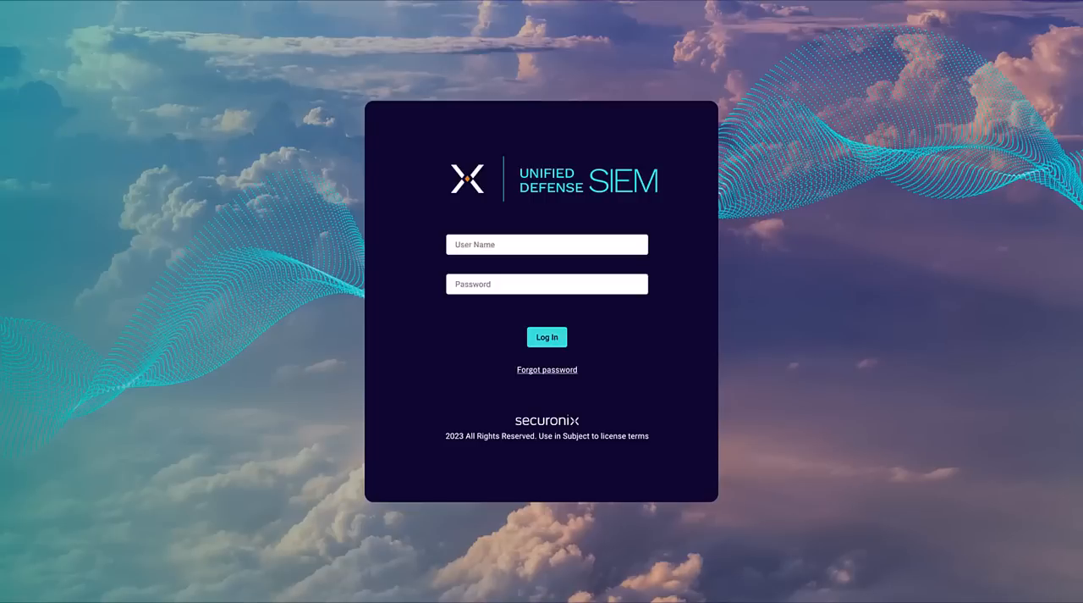
# Sign in to Unified Defense SIEM to reach Spotter
pyautogui.click(547, 337)
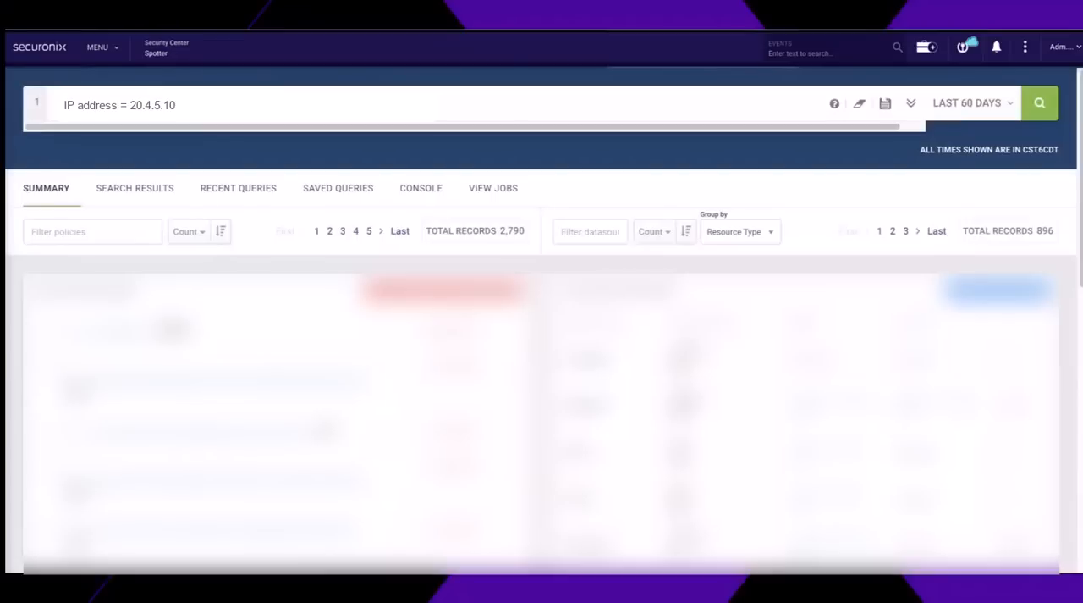